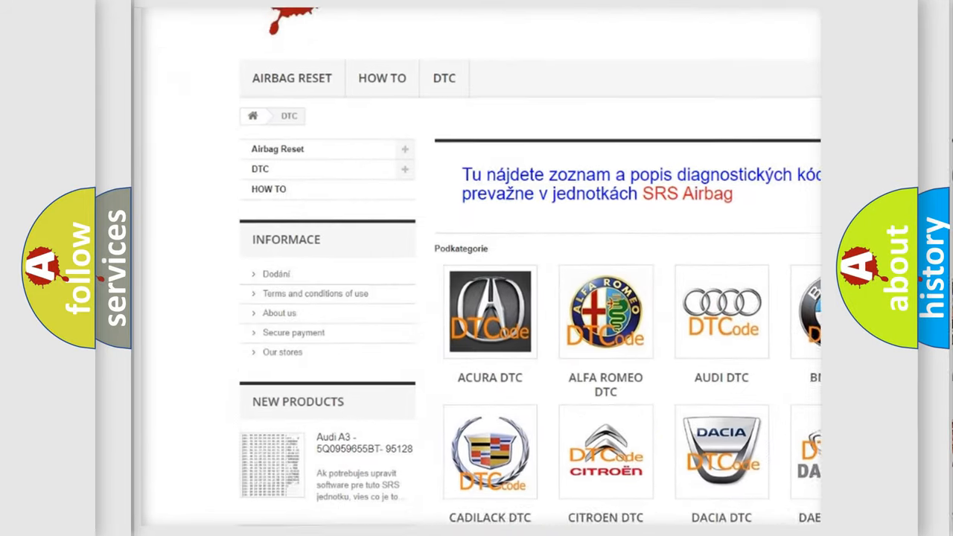
# Scroll the DTC page down to the grid of car-make categories from Acura to Infiniti.
pyautogui.scroll(-3)
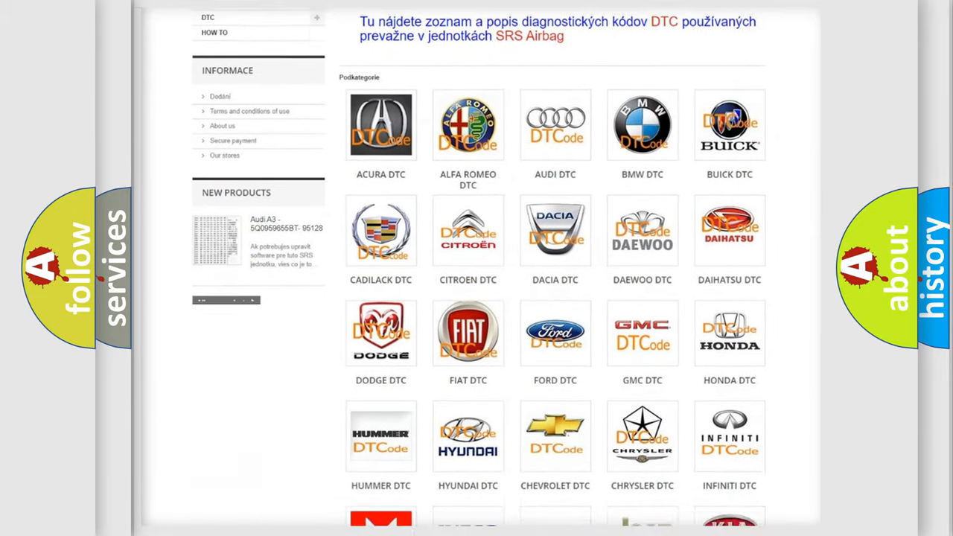
pyautogui.scroll(-3)
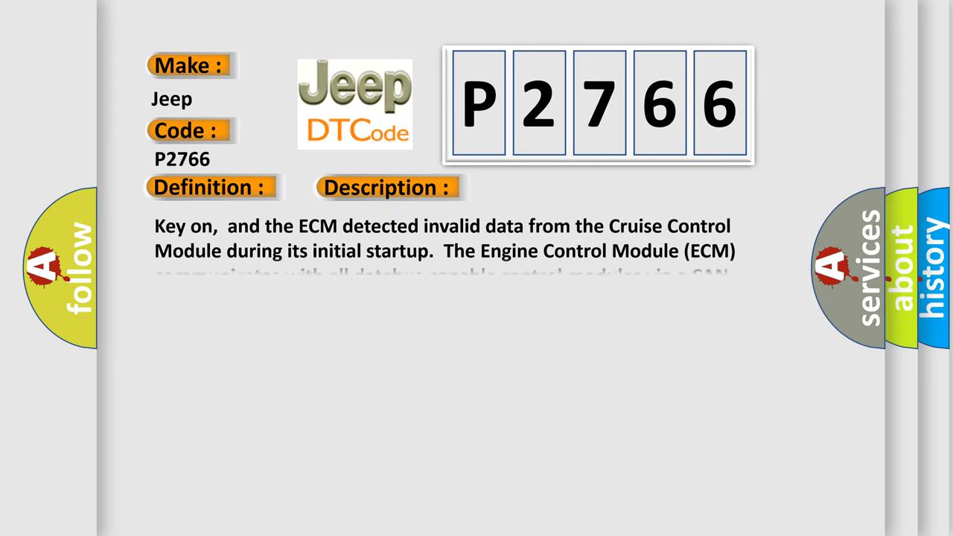
# Advance the P2766 slide to reveal the Cause section on ECM failure and CAN-bus faults.
pyautogui.click(549, 187)
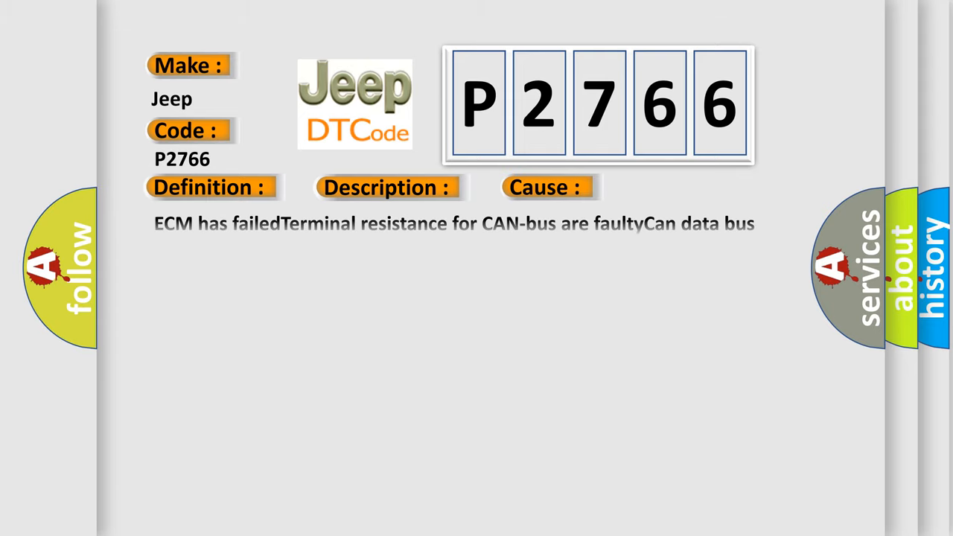